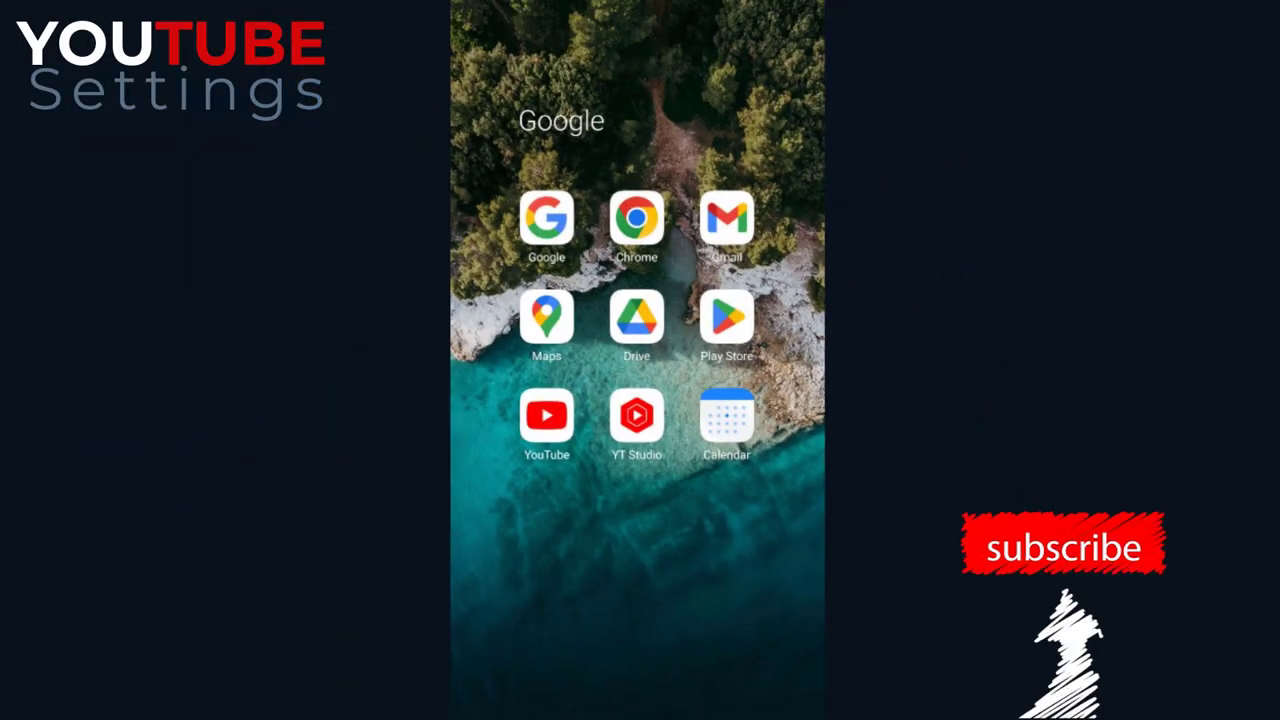
# Launch the YouTube app from the home screen.
pyautogui.click(546, 414)
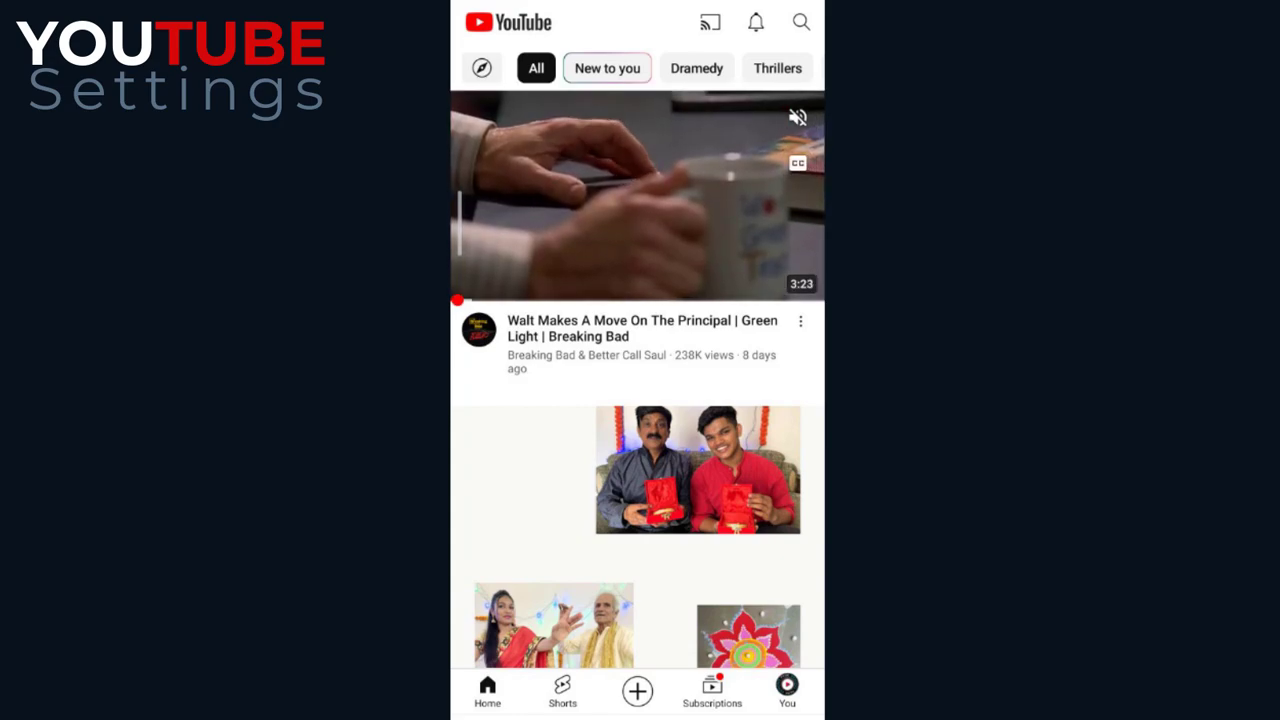
# Reach the Settings page via the You tab's gear icon.
pyautogui.click(788, 690)
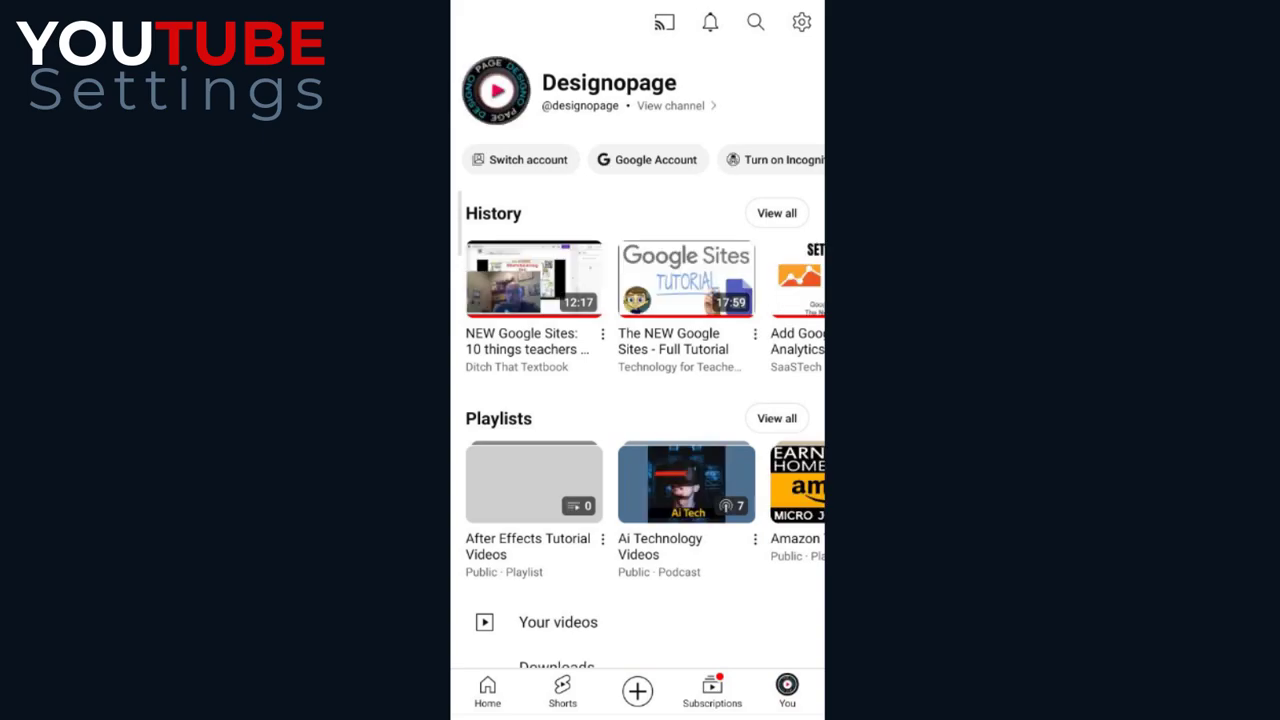
pyautogui.click(800, 22)
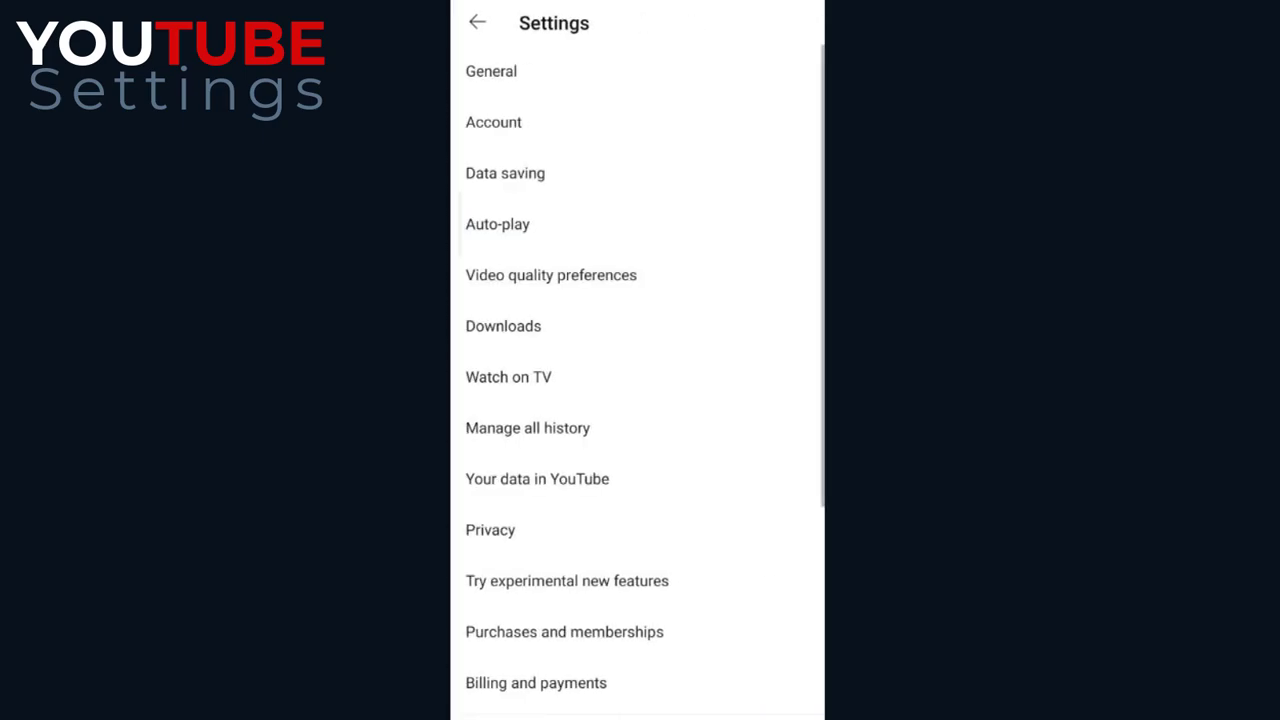
# In General settings, switch the 'Zoom to fill screen' toggle on.
pyautogui.click(492, 72)
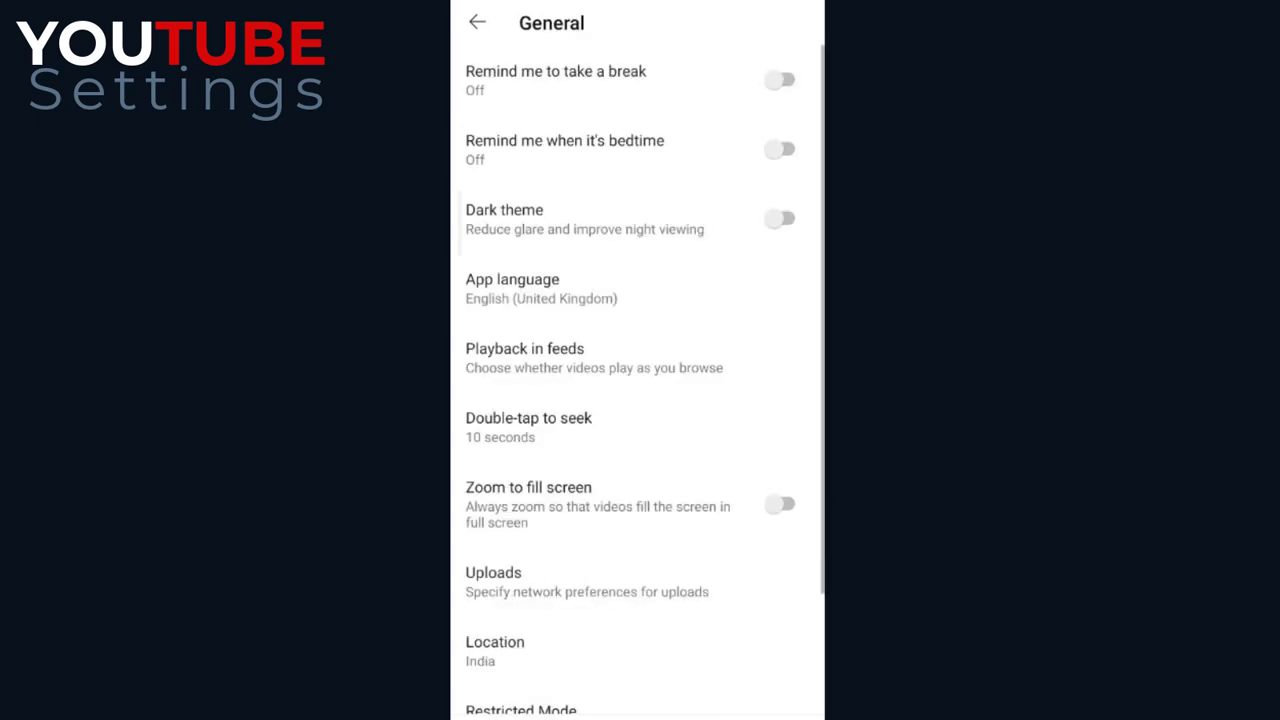
pyautogui.click(630, 504)
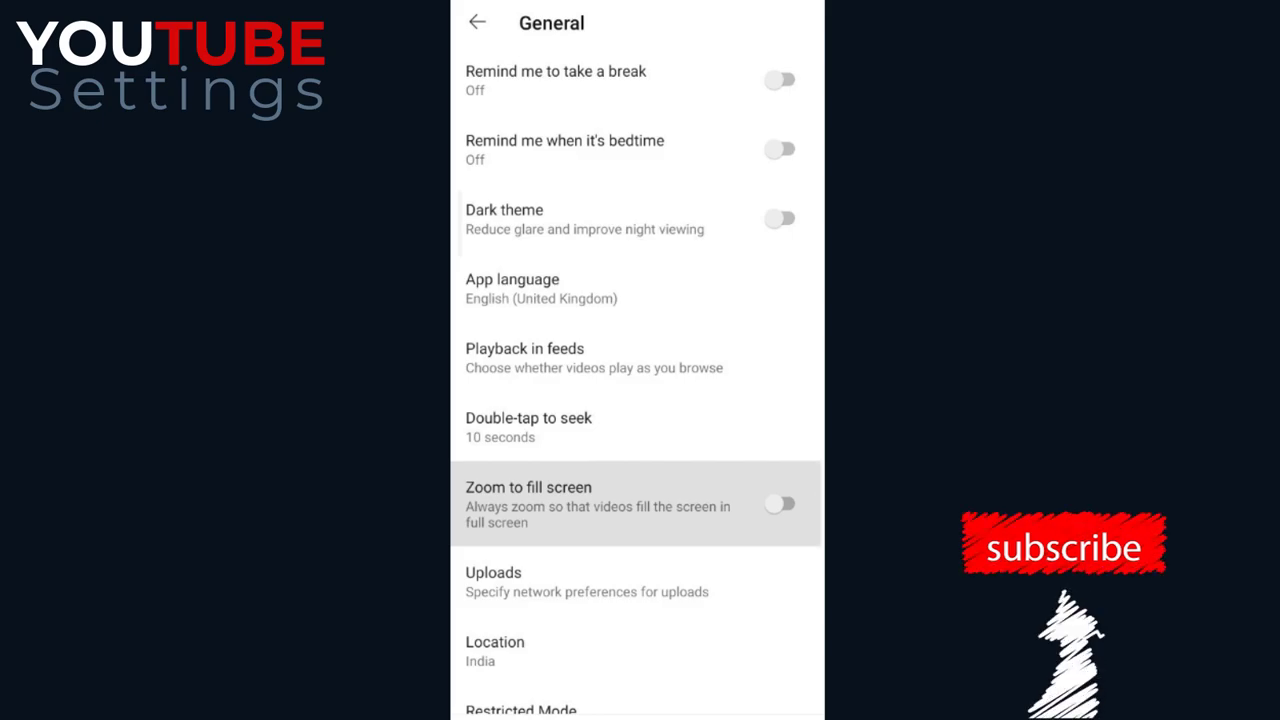
pyautogui.click(780, 504)
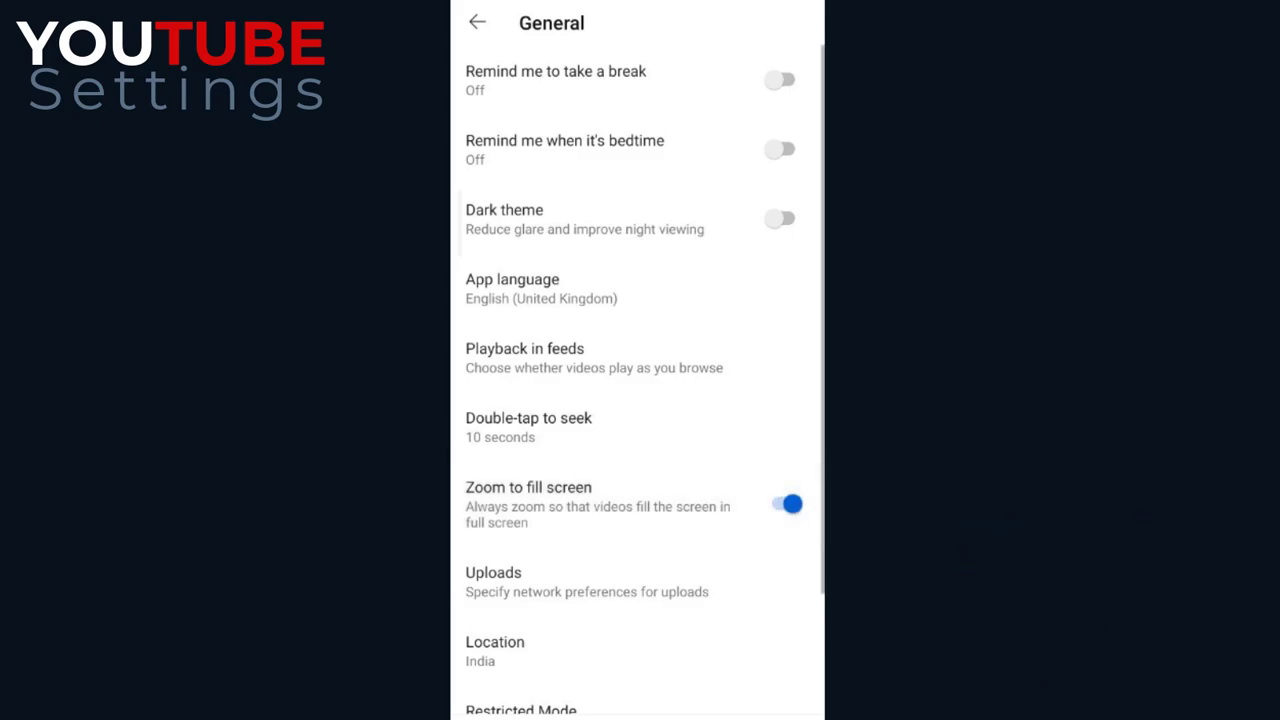